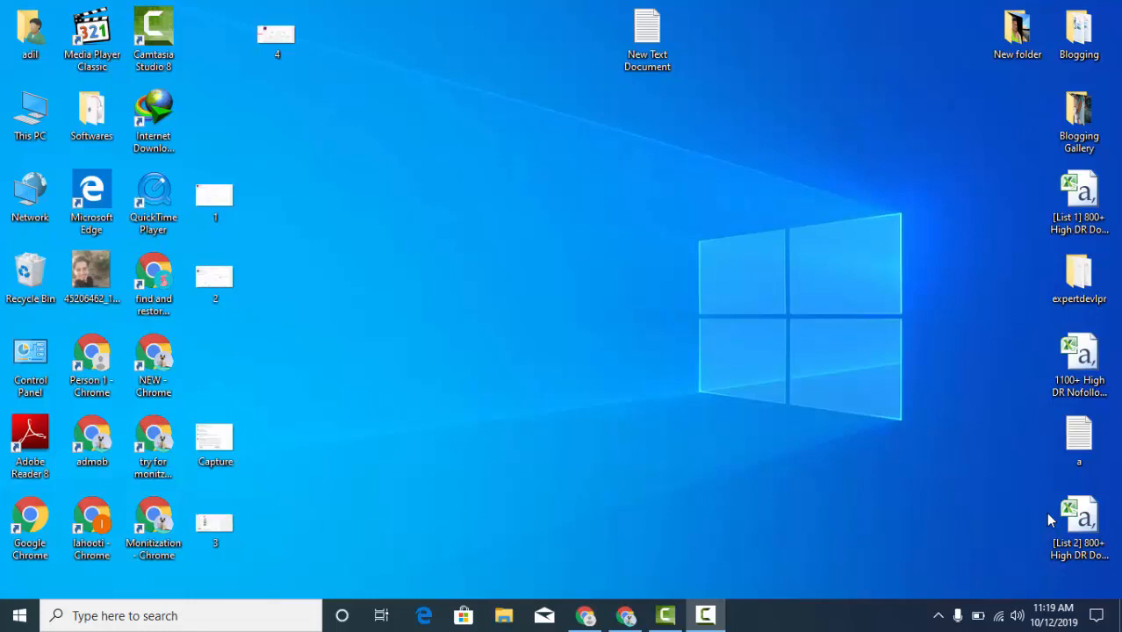
{"action": "mouse_move", "coordinate": [720, 502]}
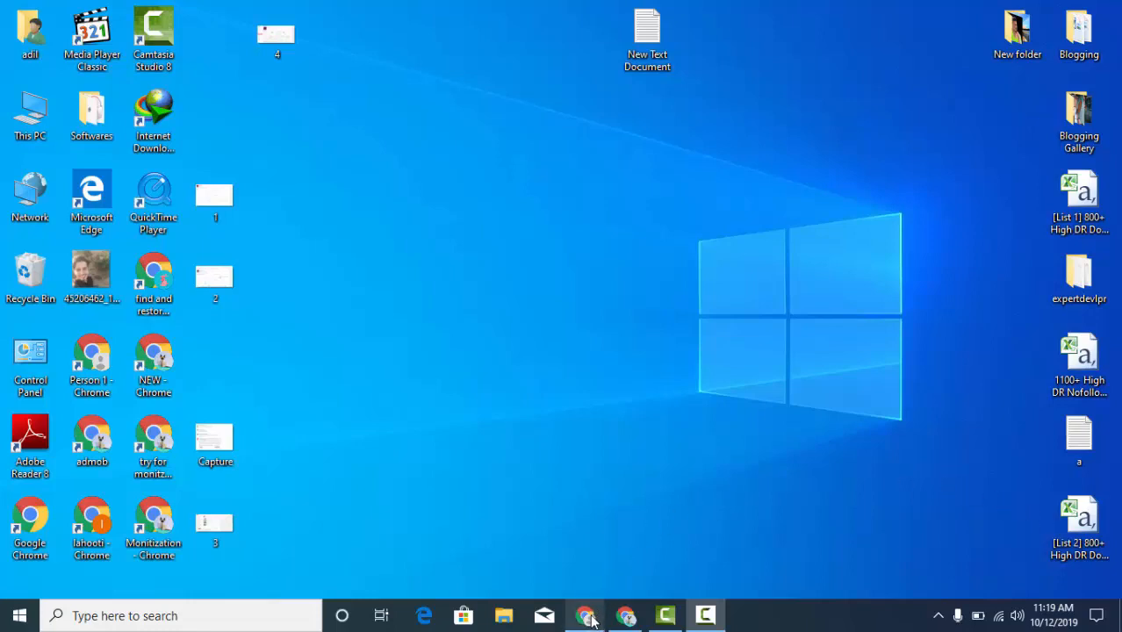
Show the All Posts screen listing the site's 41 posts in the browser
{"action": "left_click", "coordinate": [587, 615]}
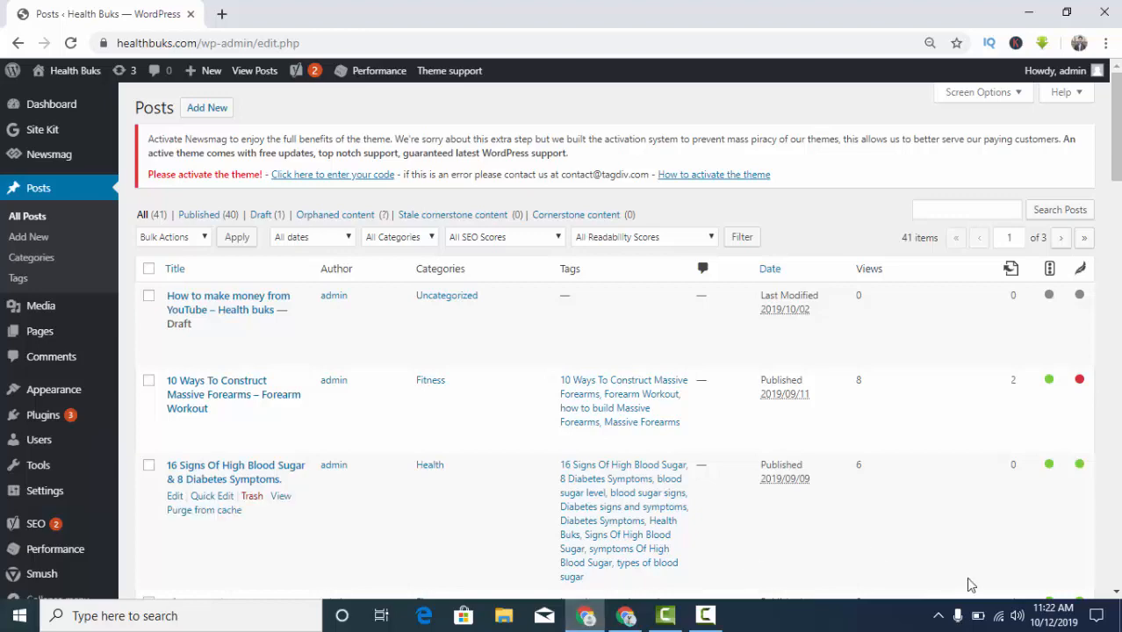
{"action": "scroll", "scroll_direction": "down", "scroll_amount": 3}
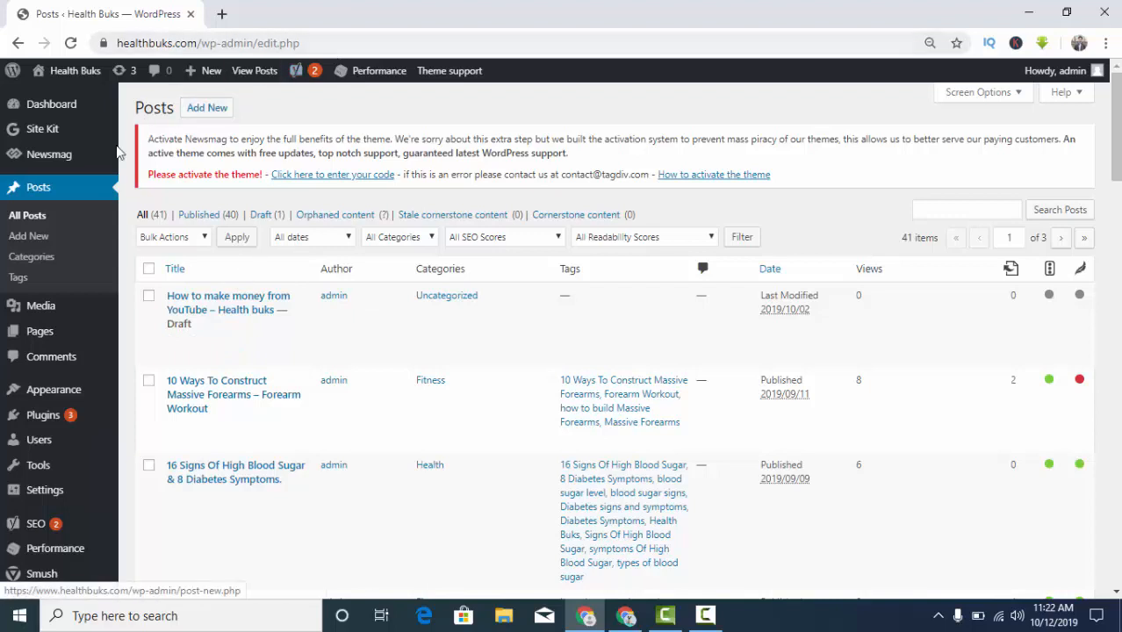
{"action": "mouse_move", "coordinate": [105, 186]}
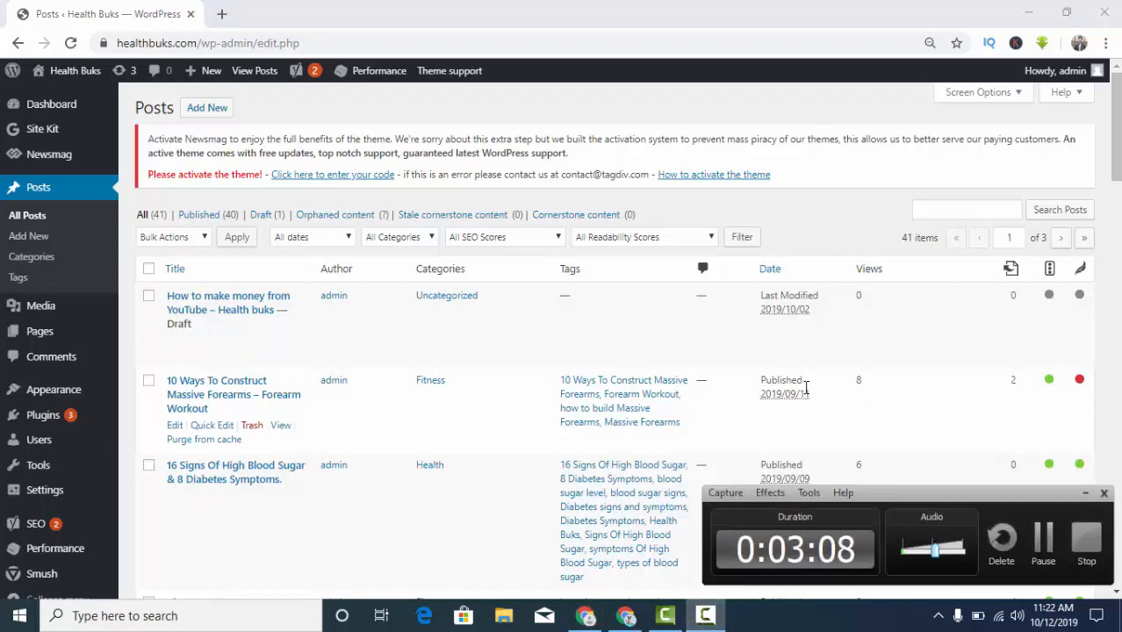
{"action": "mouse_move", "coordinate": [783, 393]}
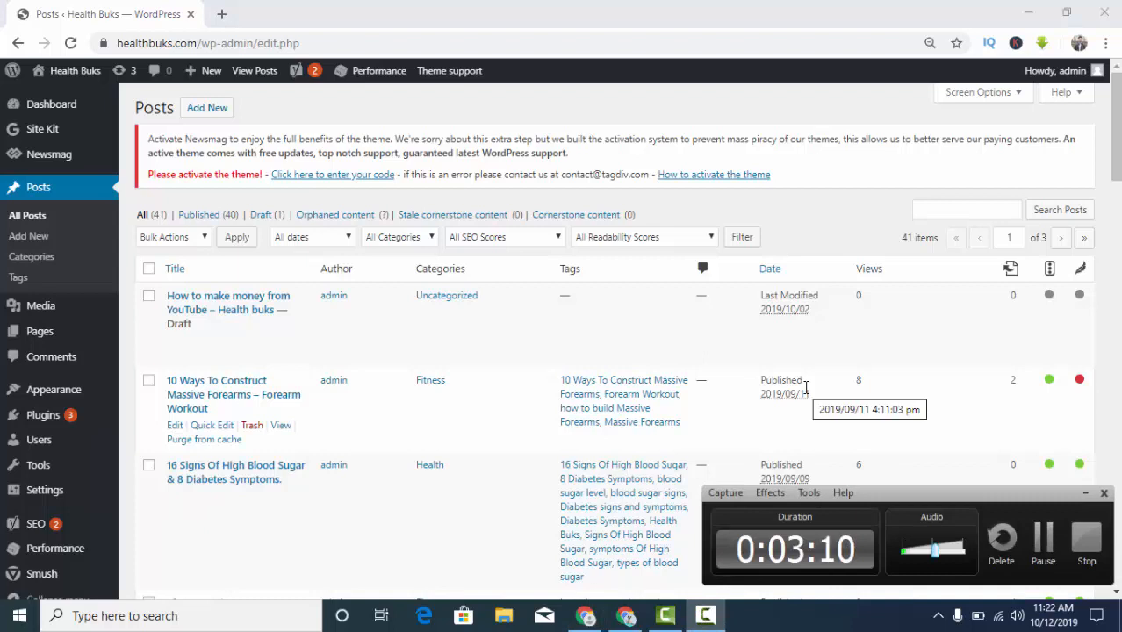